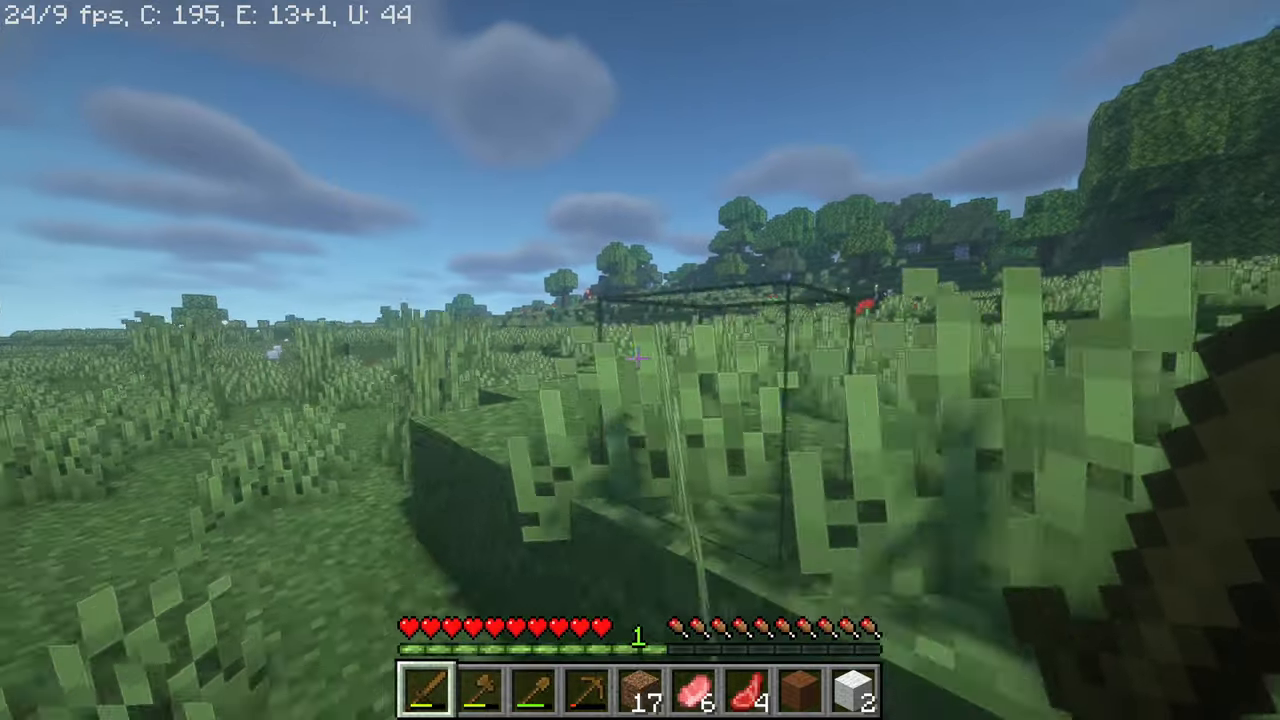
mouse_move(640, 360)
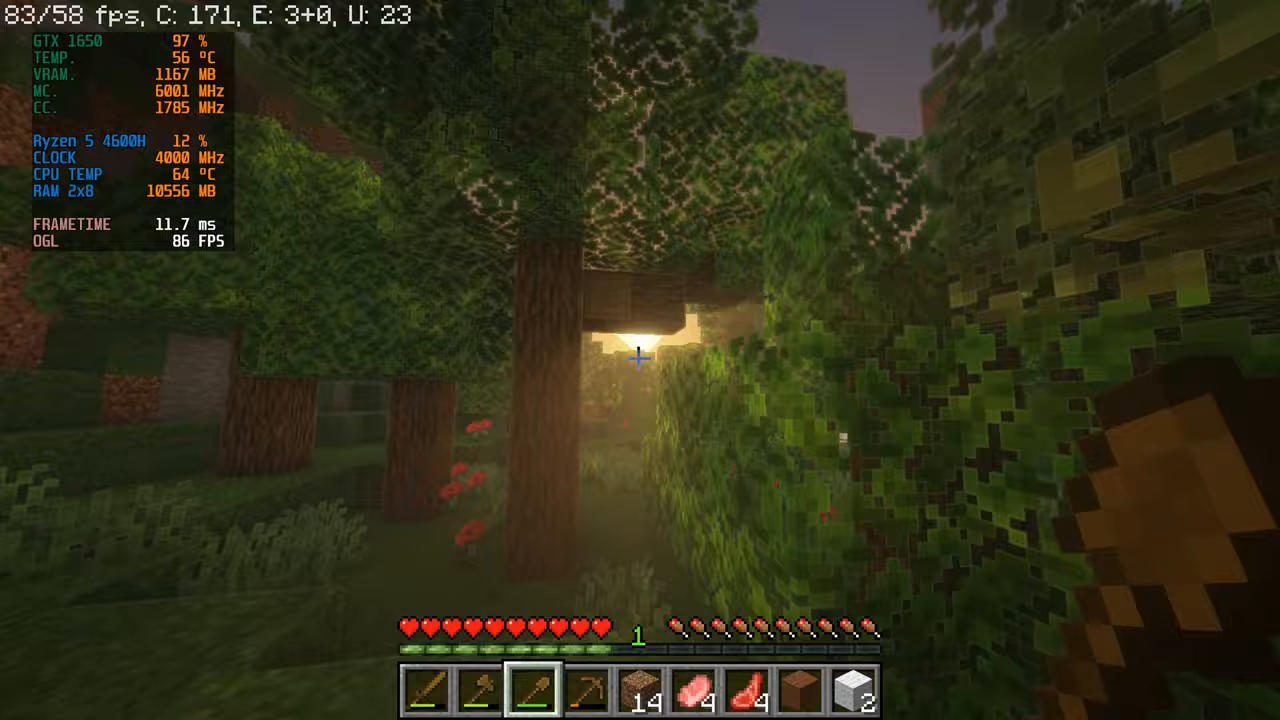
mouse_move(640, 360)
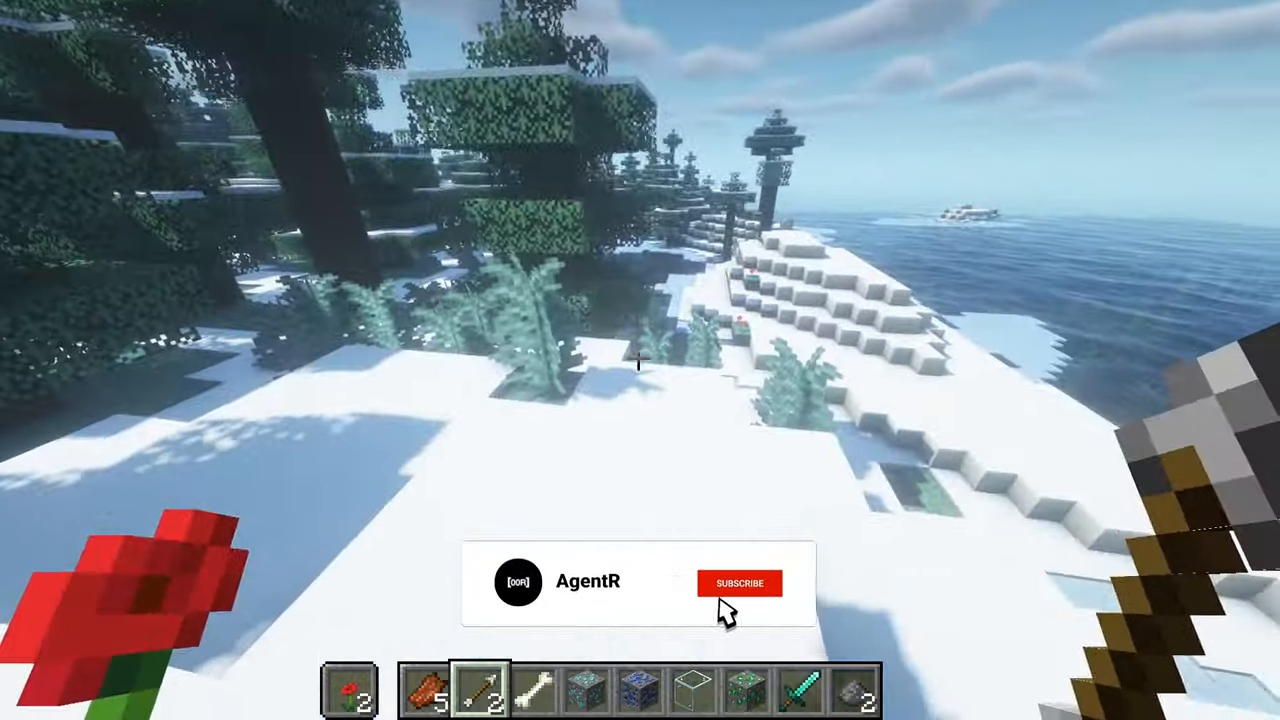
Step: Enter the message 'Well Played! They didn't see it coming!'
left_click(739, 582)
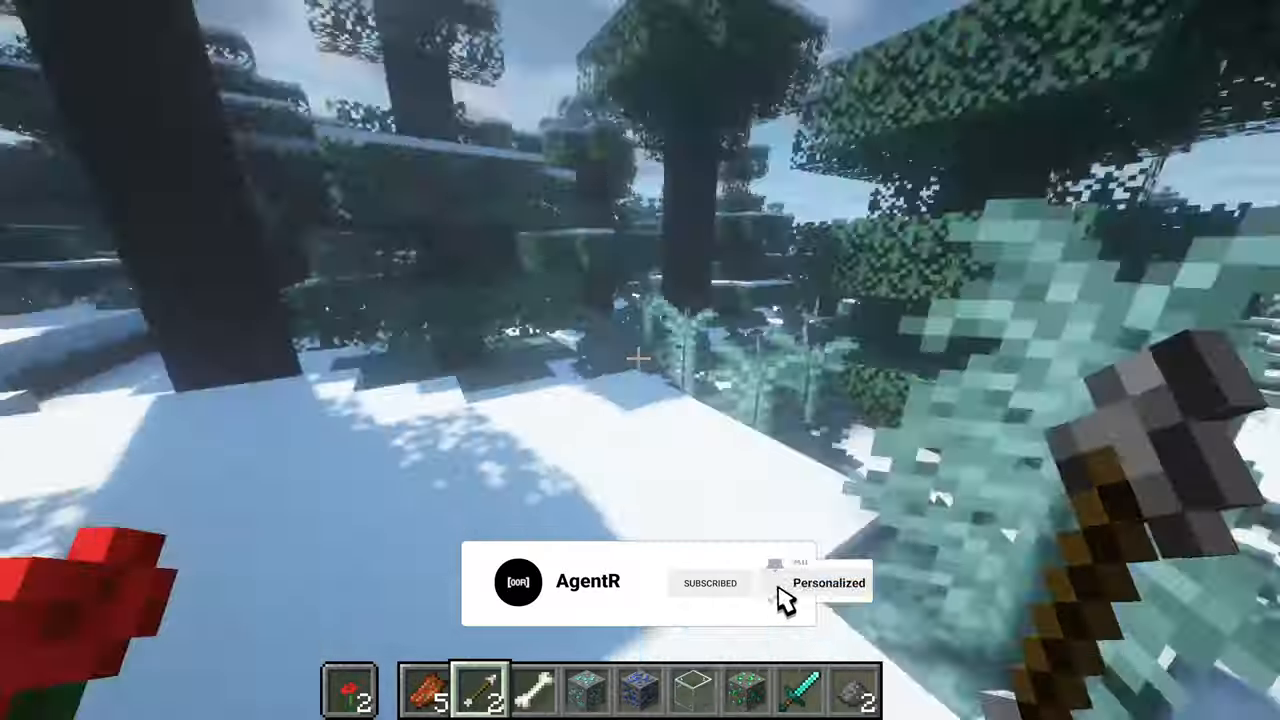
left_click(775, 567)
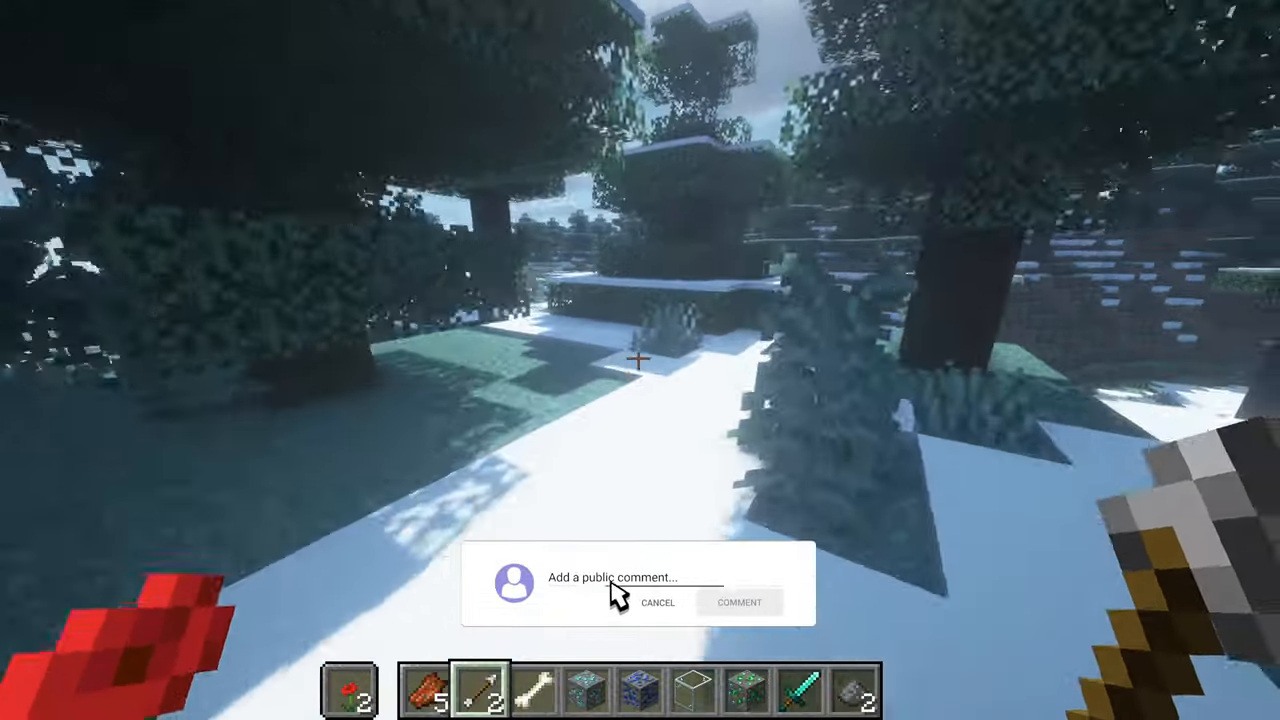
type("Well Played! They didn't see it coming!")
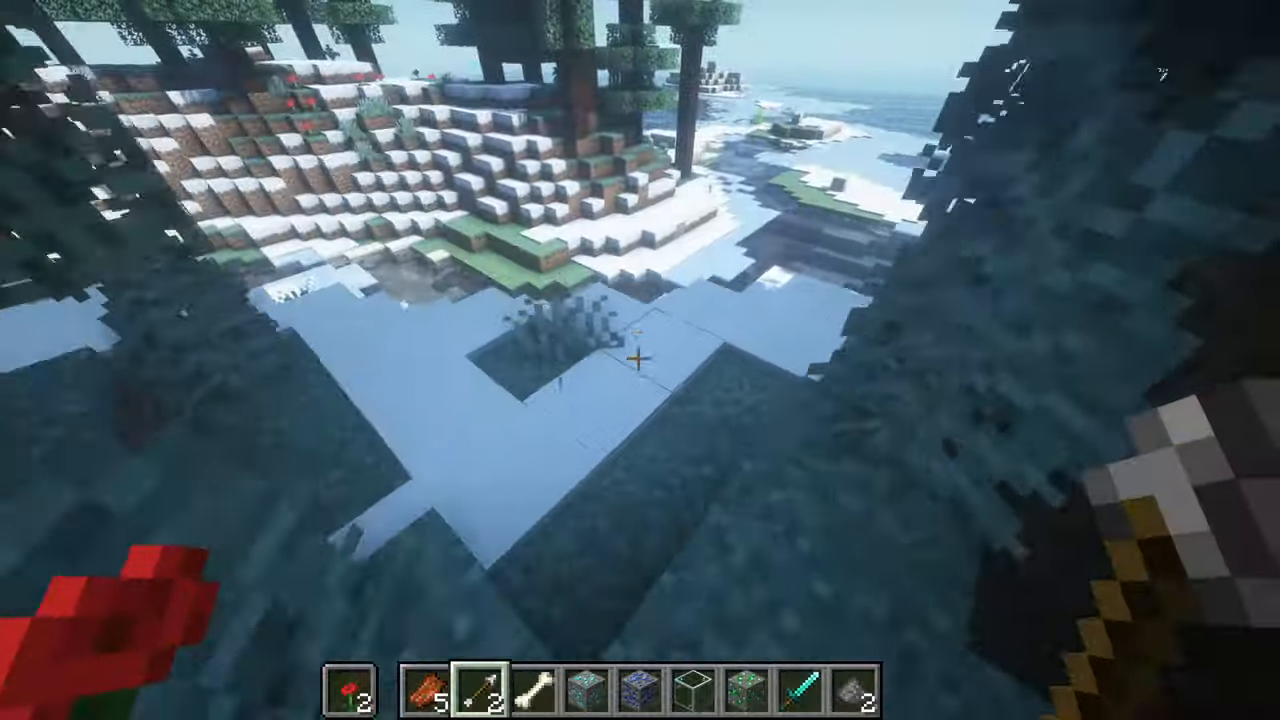
mouse_move(640, 360)
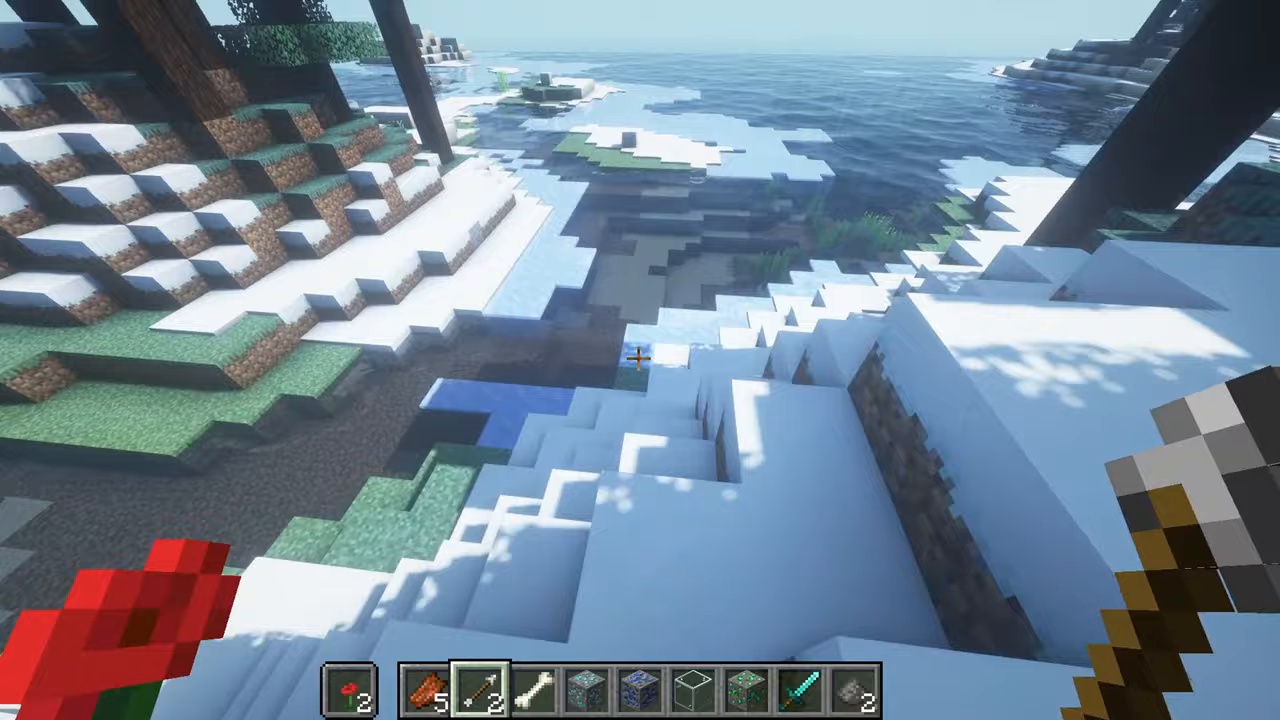
mouse_move(640, 360)
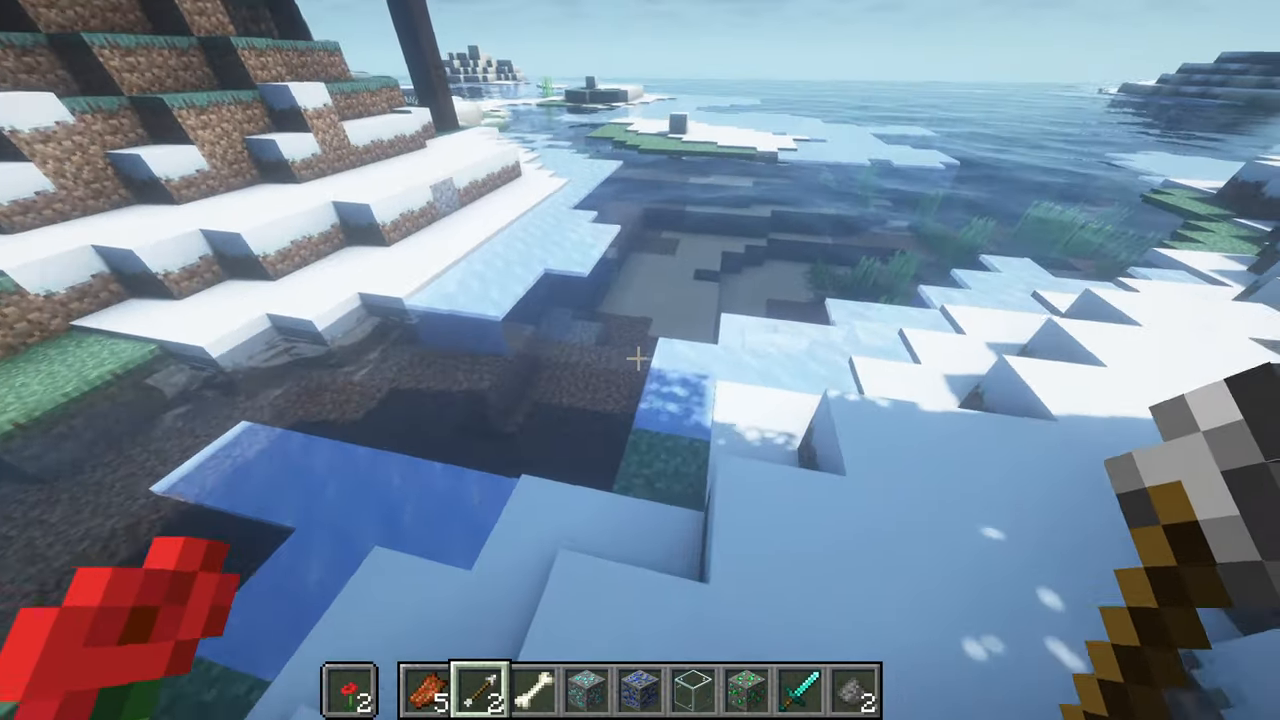
mouse_move(640, 360)
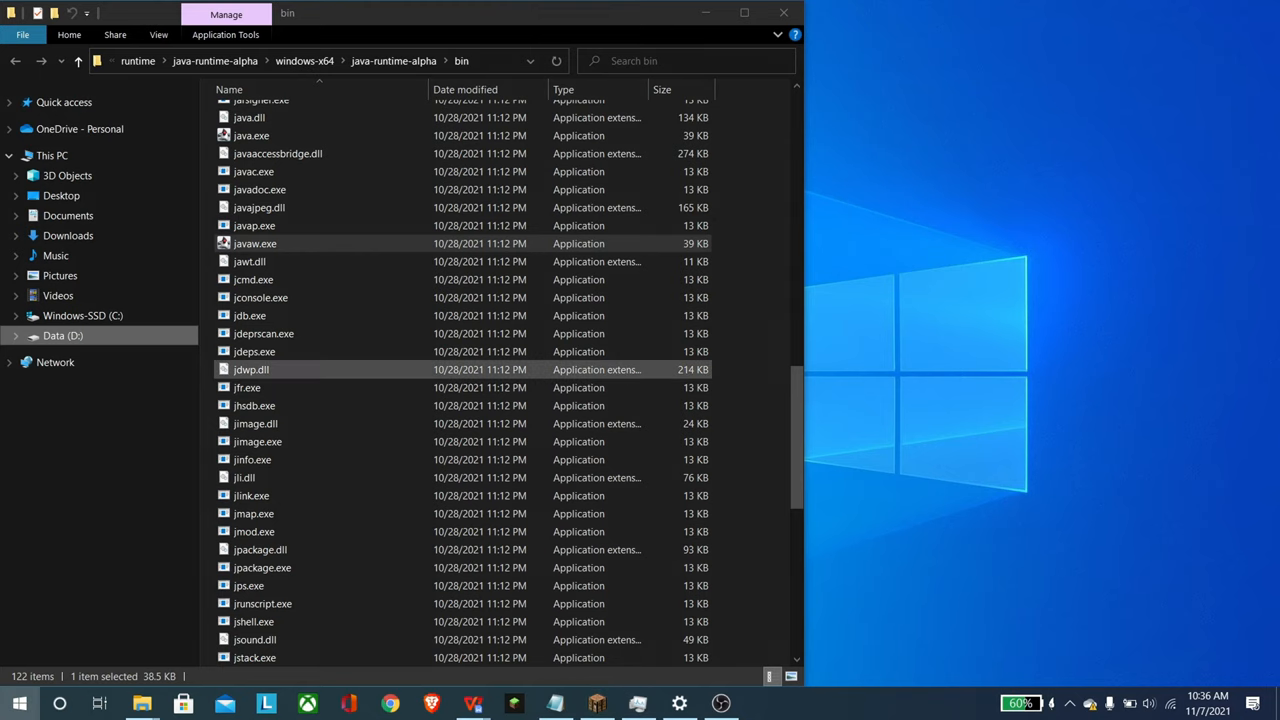
Step: In Task Manager, select OpenJDK Platform binary and open its right-click menu
left_click(18, 703)
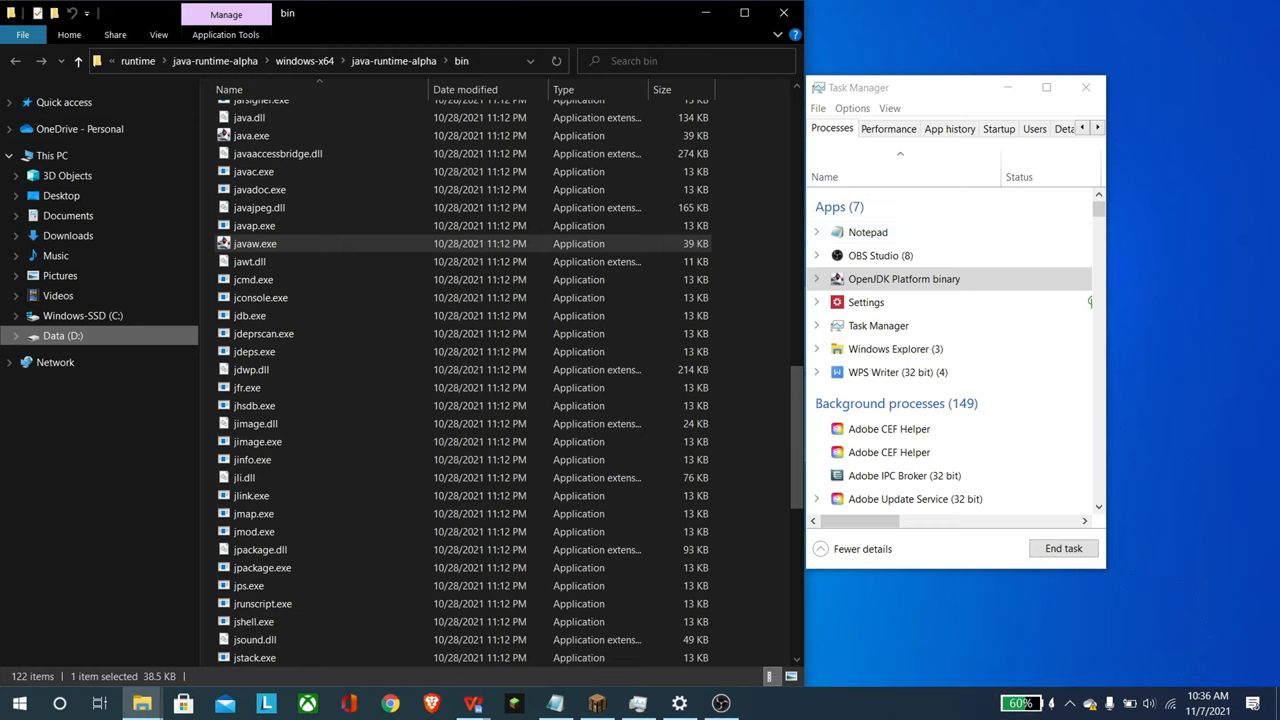
left_click(868, 231)
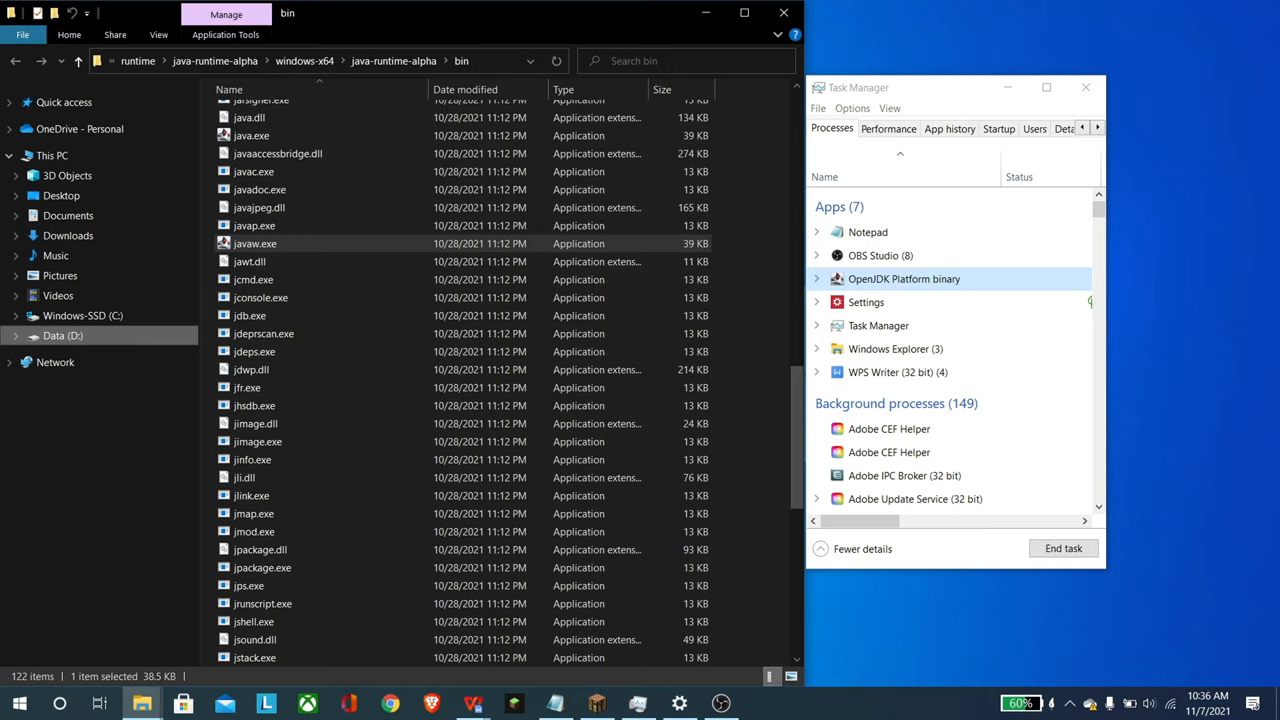
right_click(903, 278)
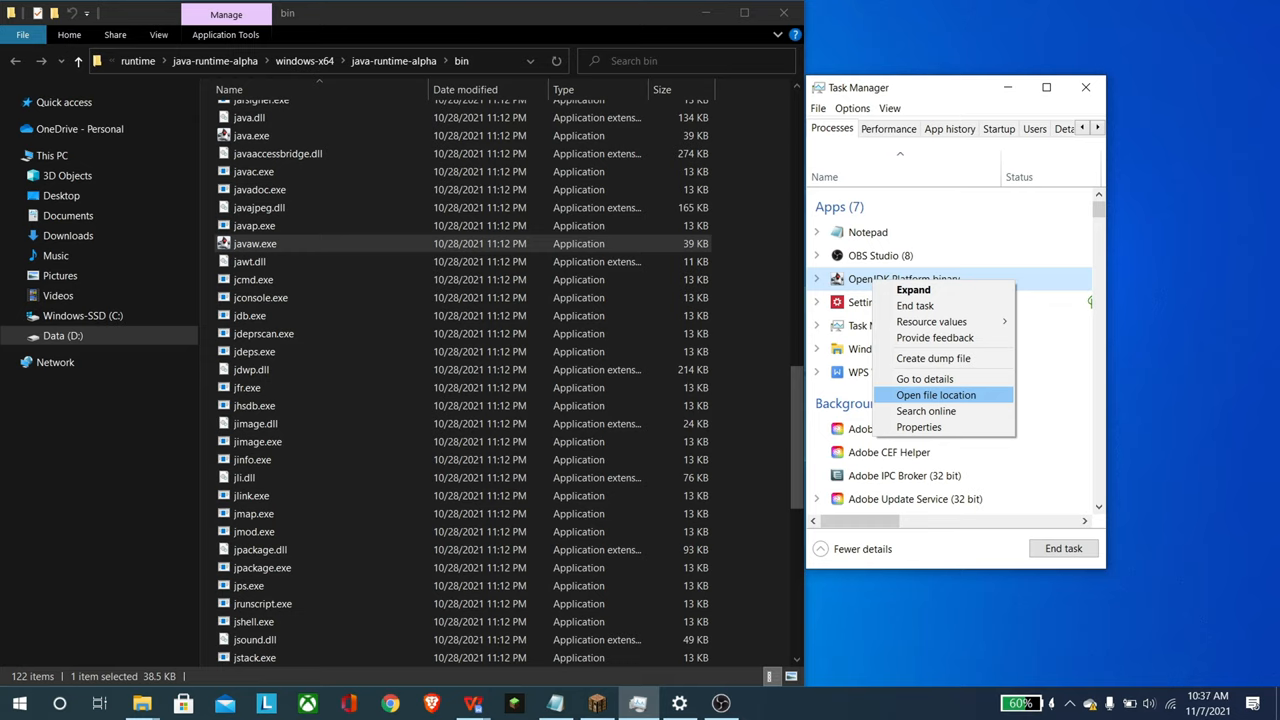
mouse_move(936, 394)
type("graphi")
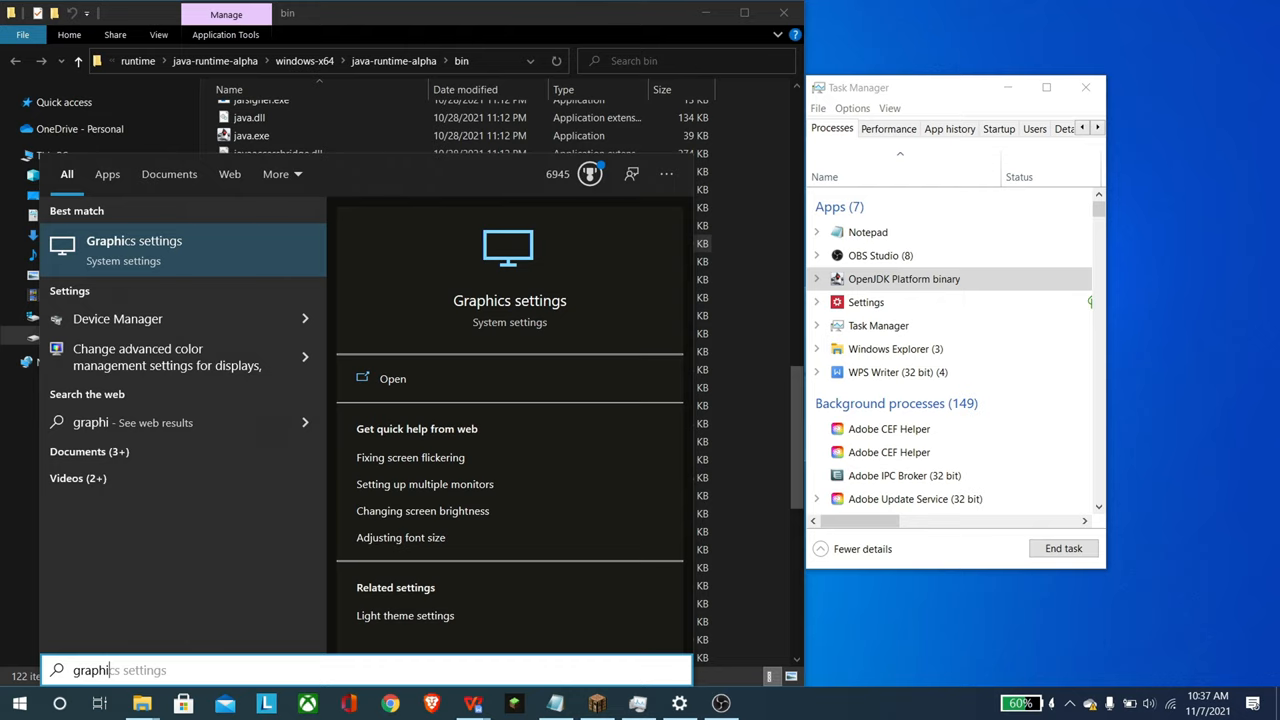
Step: Enter 'cs' in Start search to reach the Graphics settings result
type("cs")
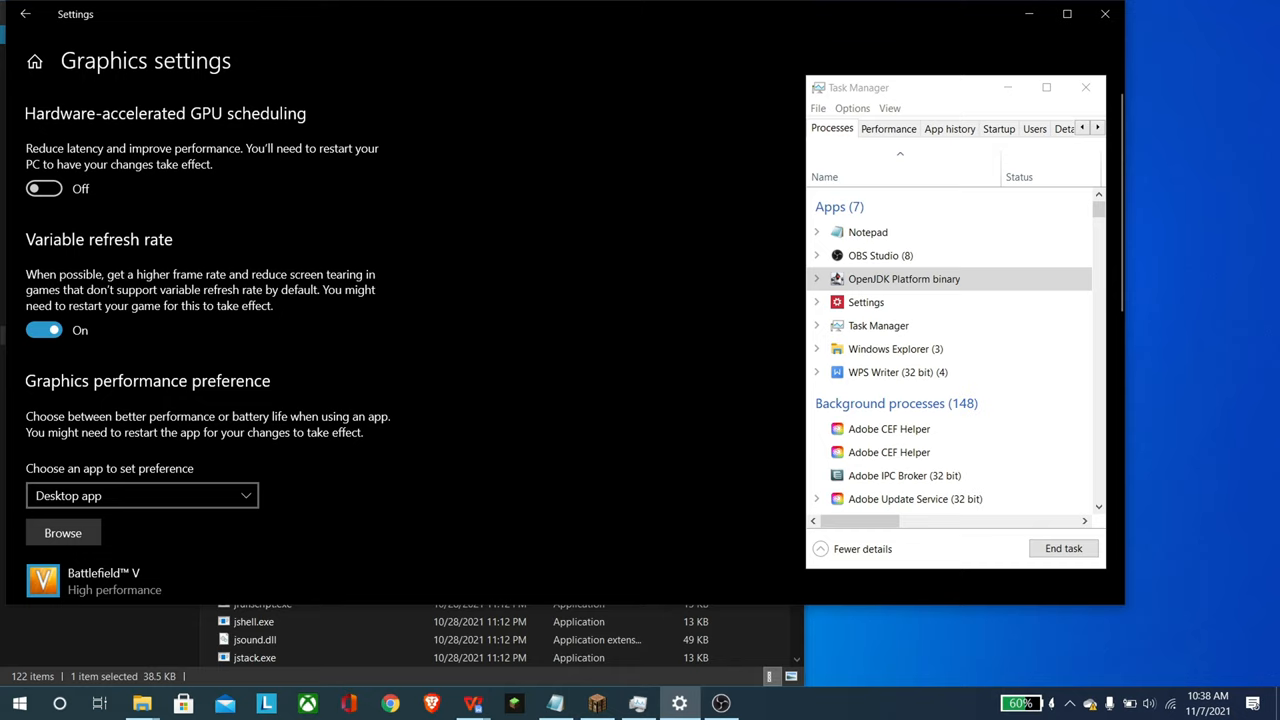
scroll("down", 3)
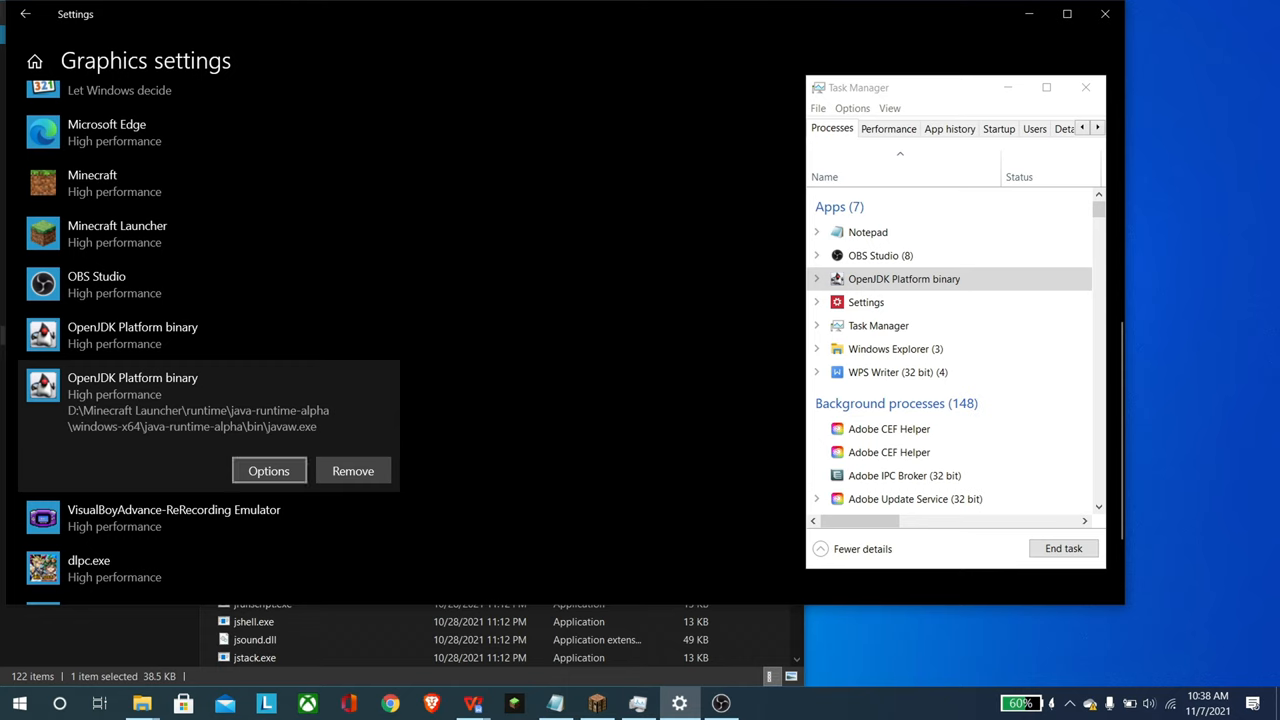
left_click(268, 471)
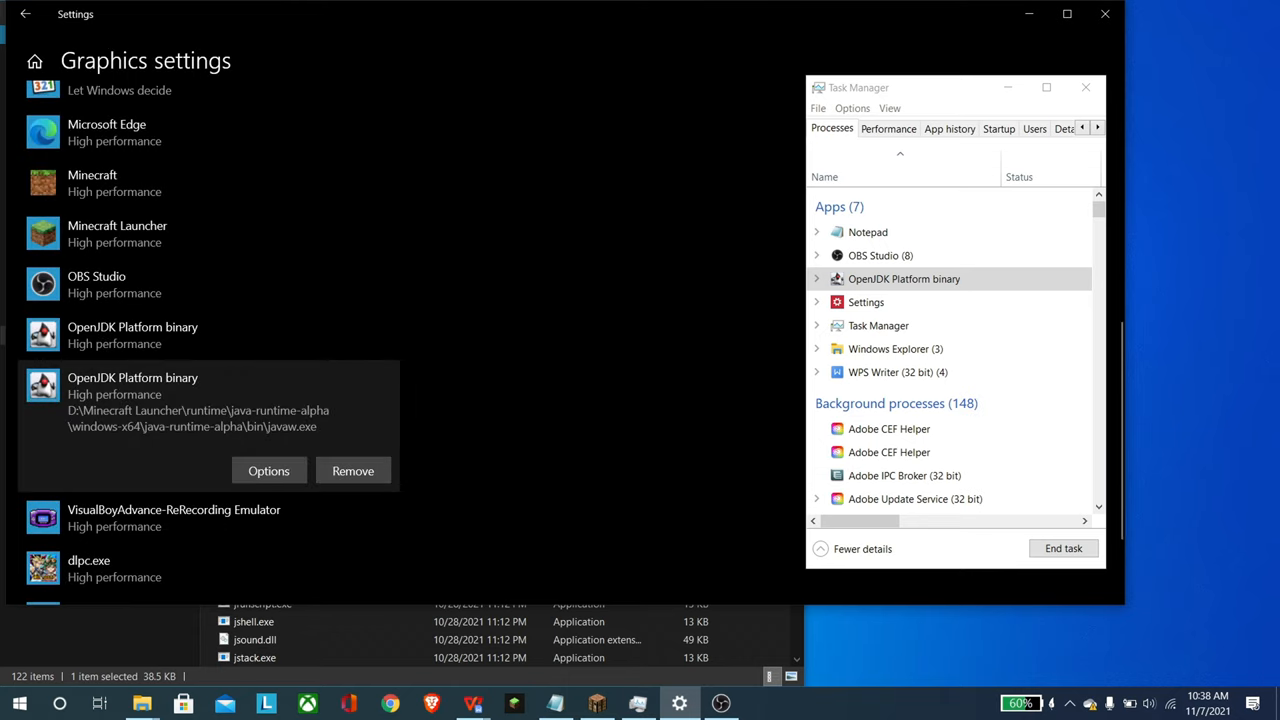
scroll("up", 3)
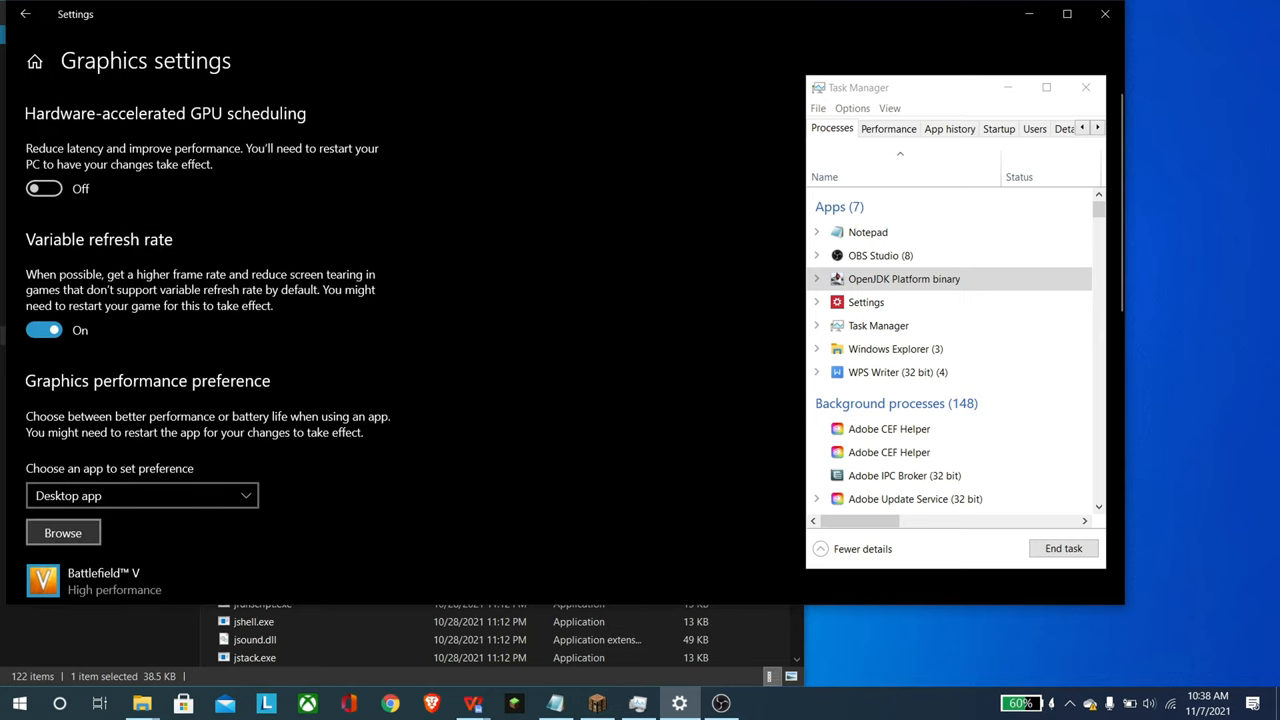
Step: Browse to the Minecraft Launcher Java runtime bin folder and choose javaw.exe
left_click(63, 532)
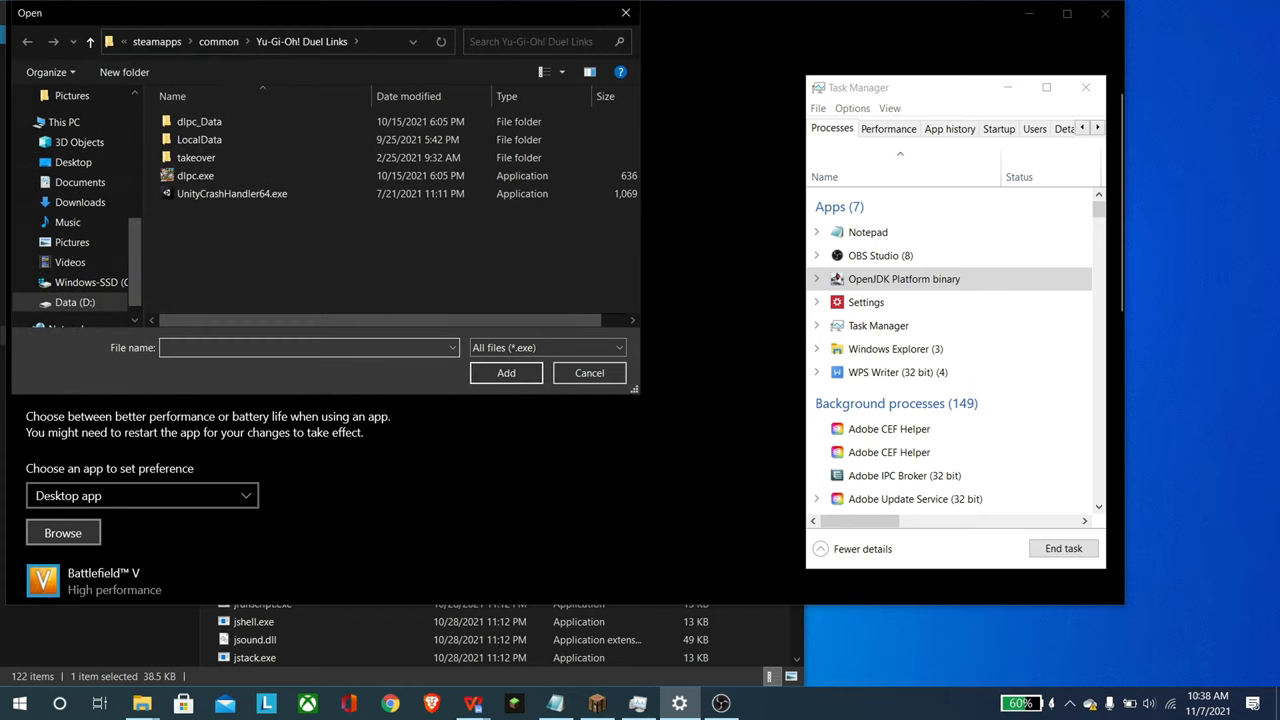
left_click(300, 41)
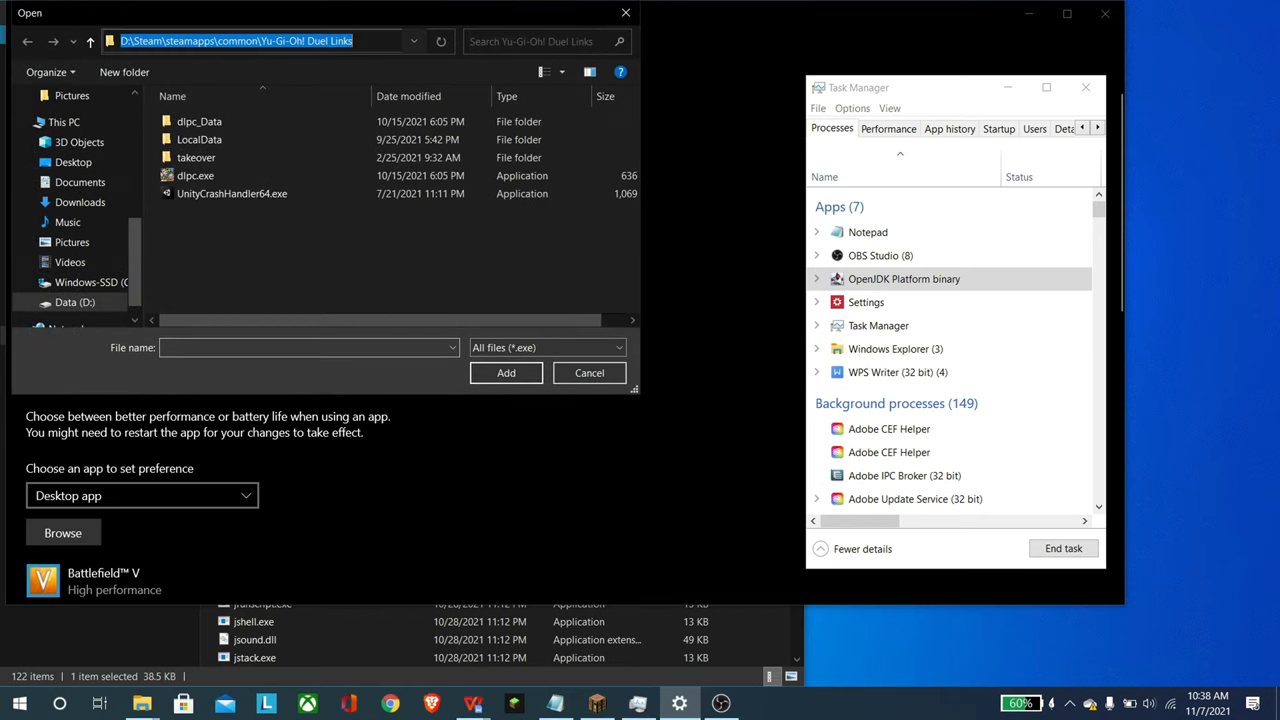
right_click(250, 41)
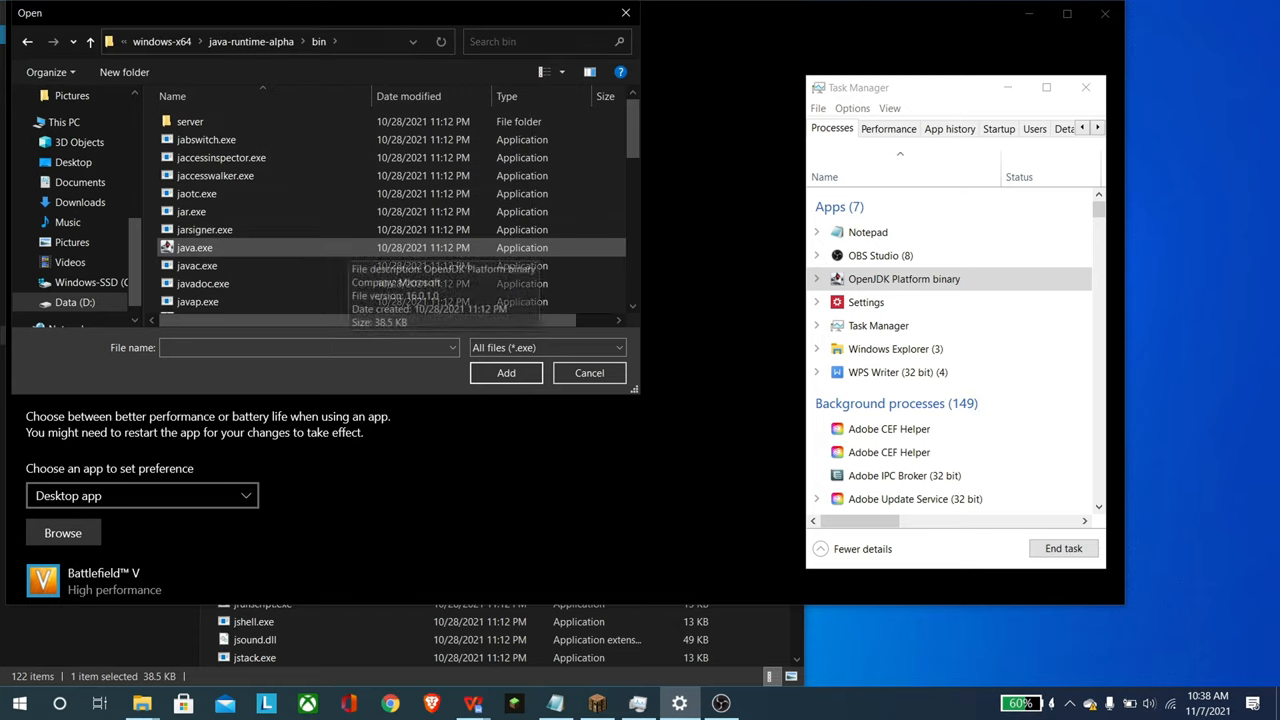
scroll("down", 3)
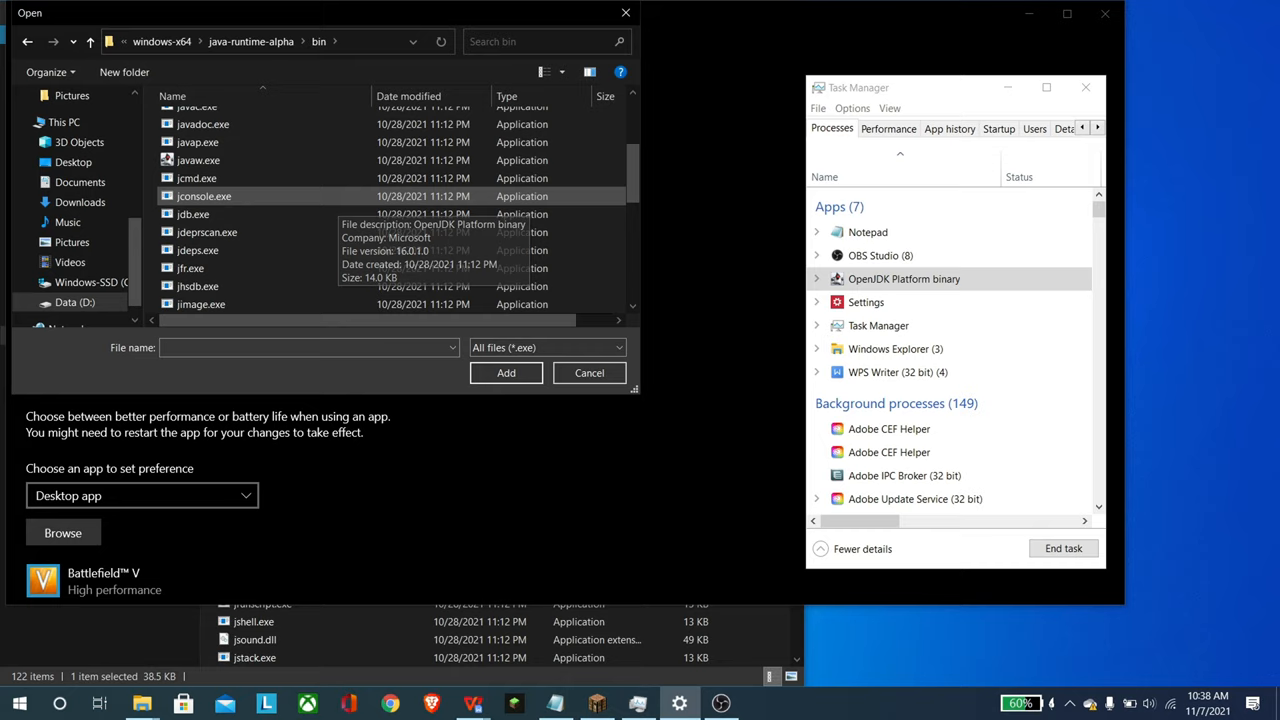
left_click(198, 160)
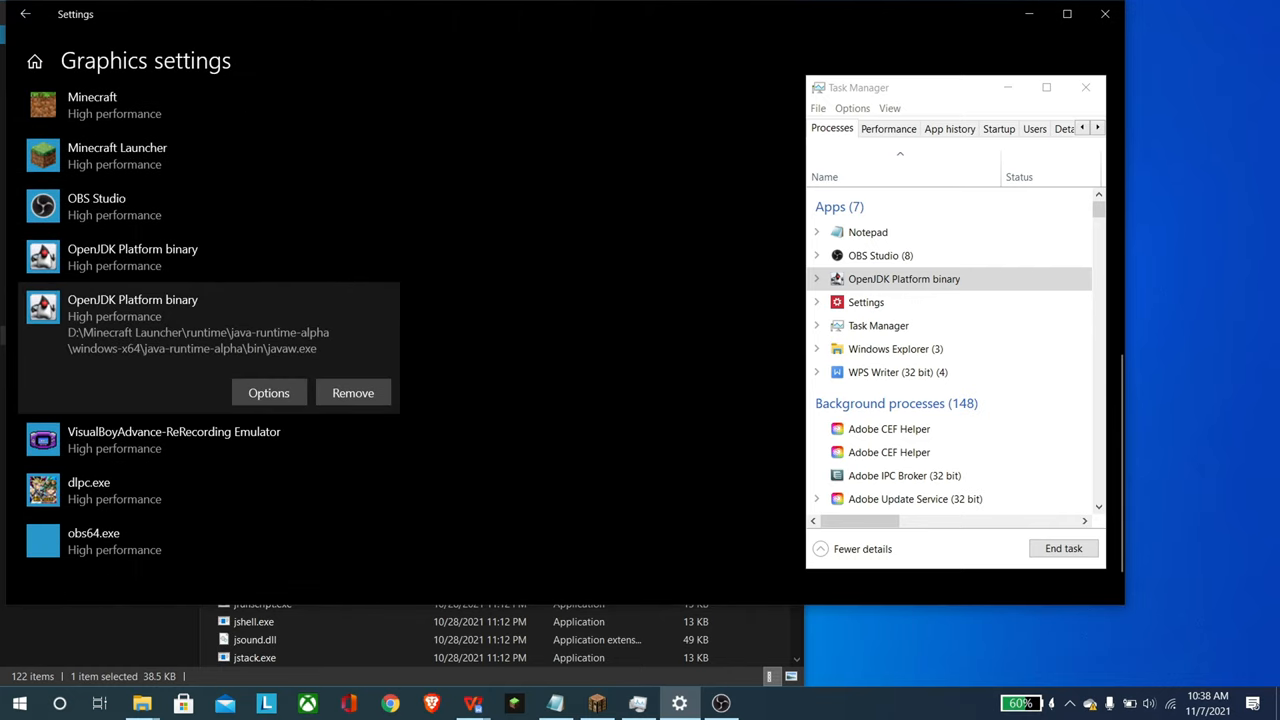
Step: Select the javaw.exe entry to set its High performance preference
left_click(268, 392)
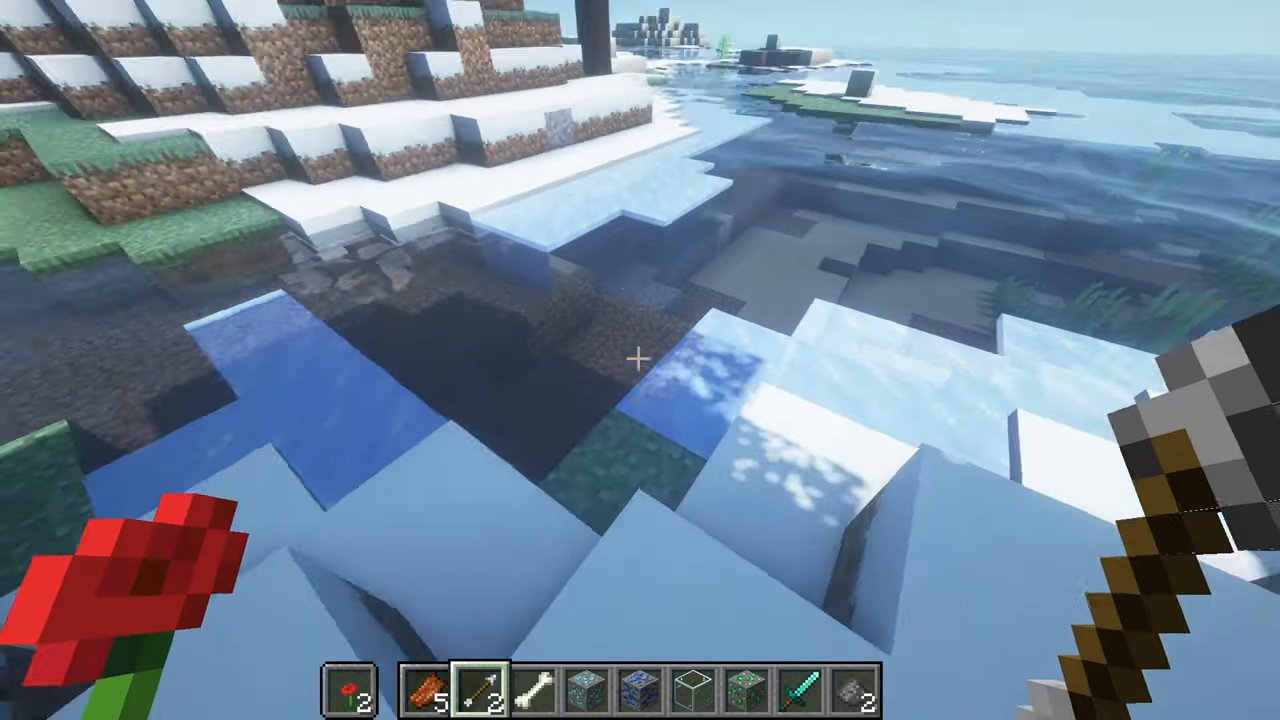
mouse_move(640, 360)
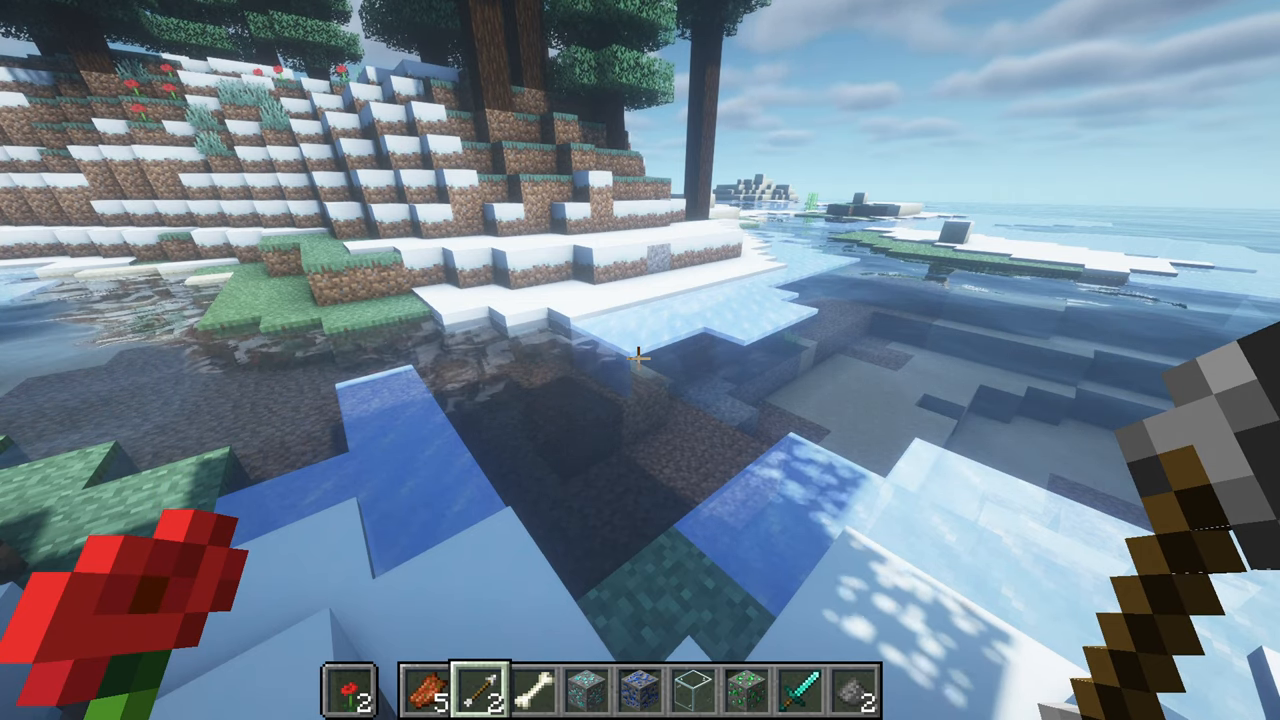
Step: Show Minecraft's F3 debug overlay, reading about 57 fps on the GTX 1650
key("f3")
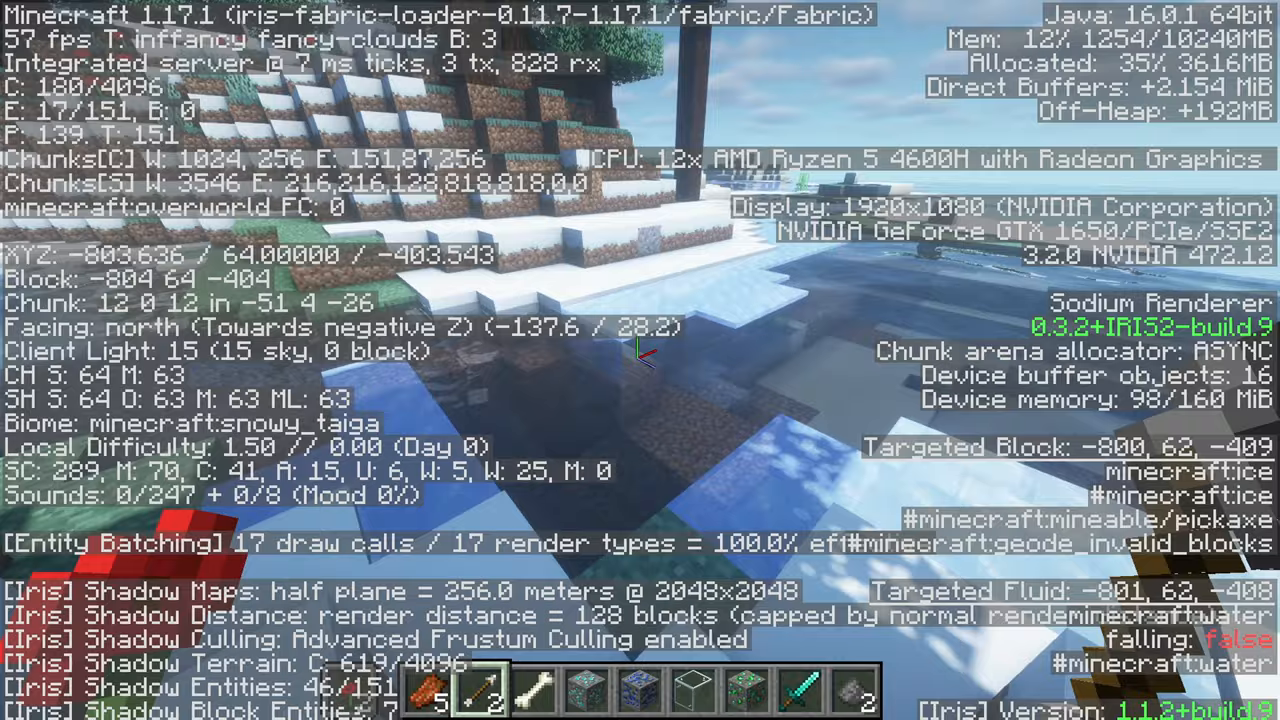
mouse_move(640, 360)
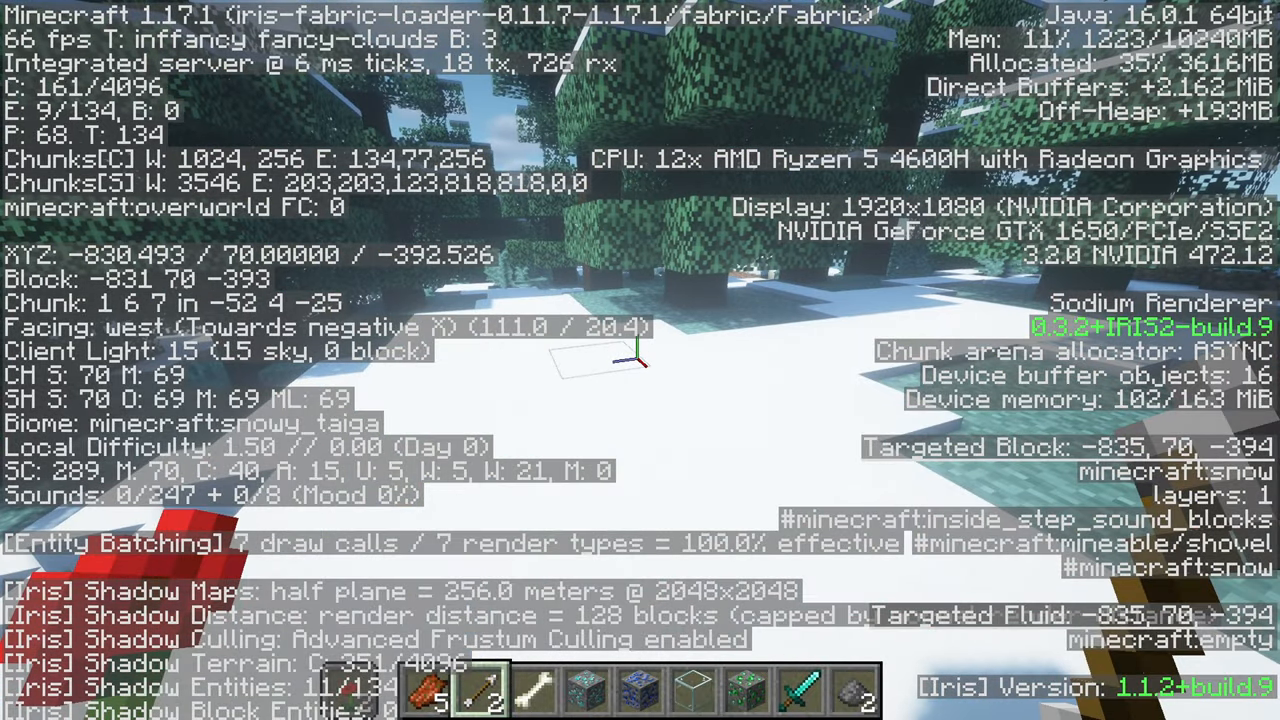
mouse_move(640, 360)
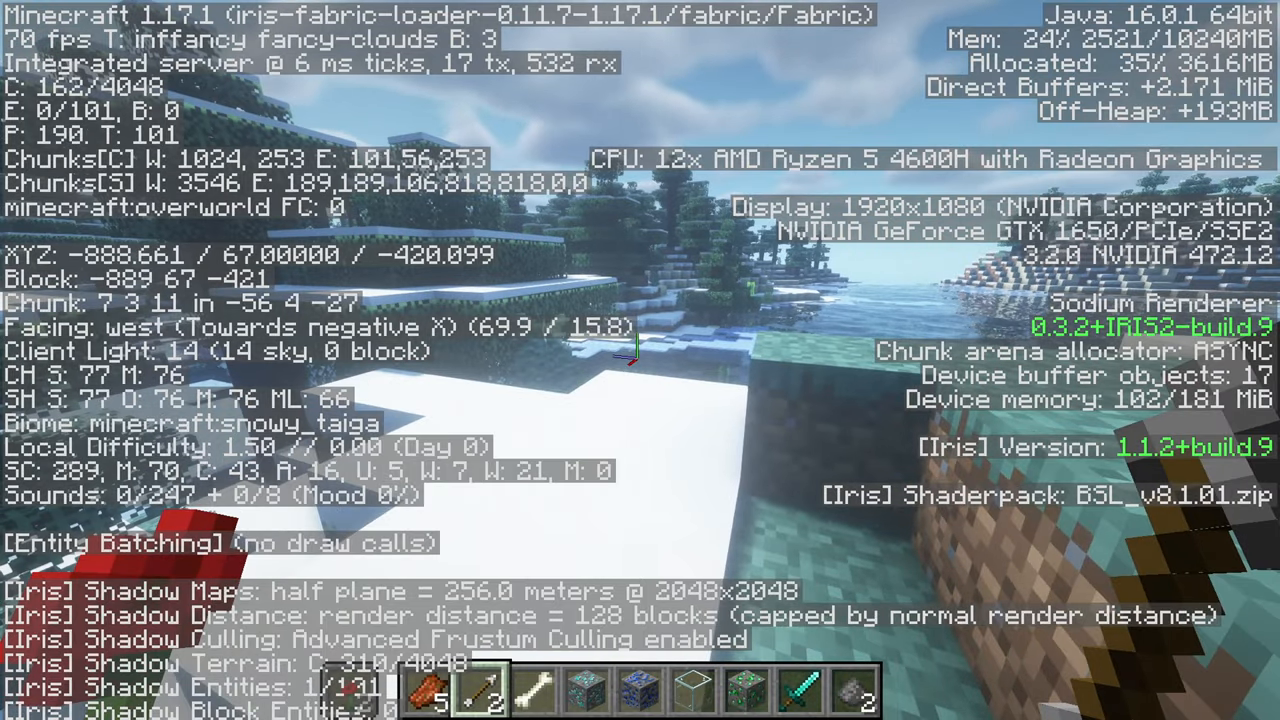
Step: Set Shader Packs to Disabled in Video Settings and return to the game
key("Escape")
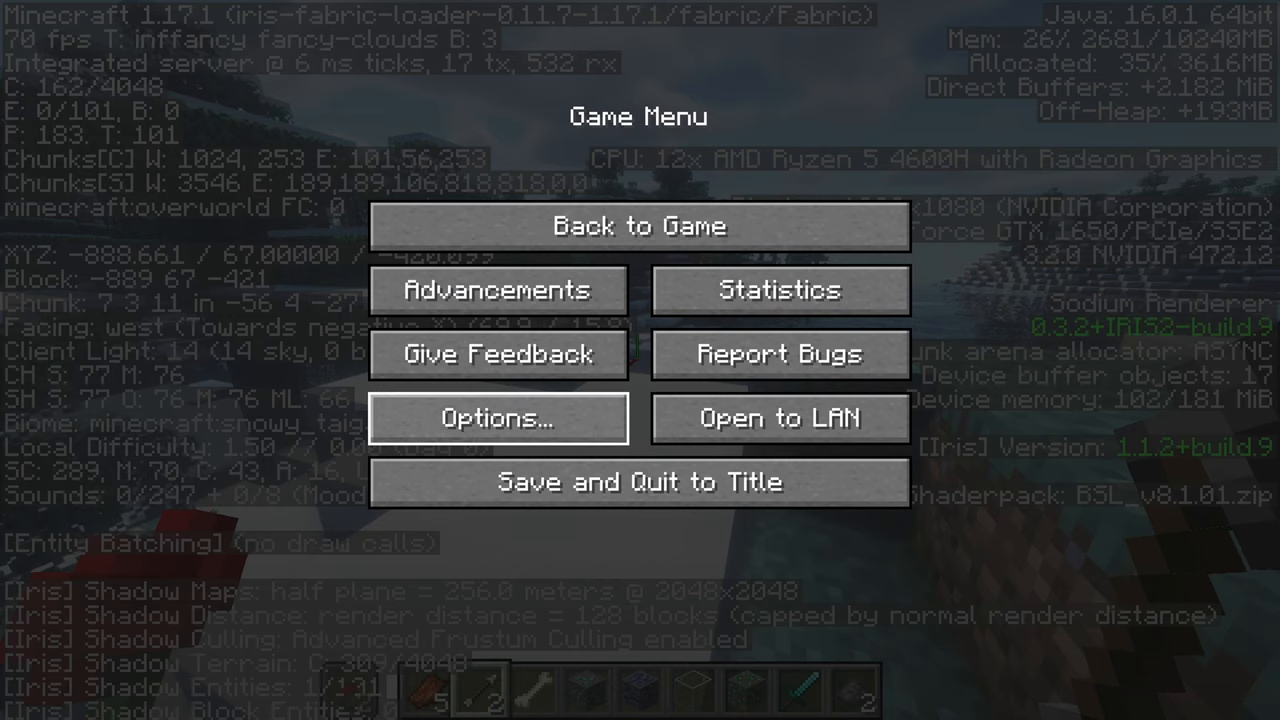
left_click(497, 417)
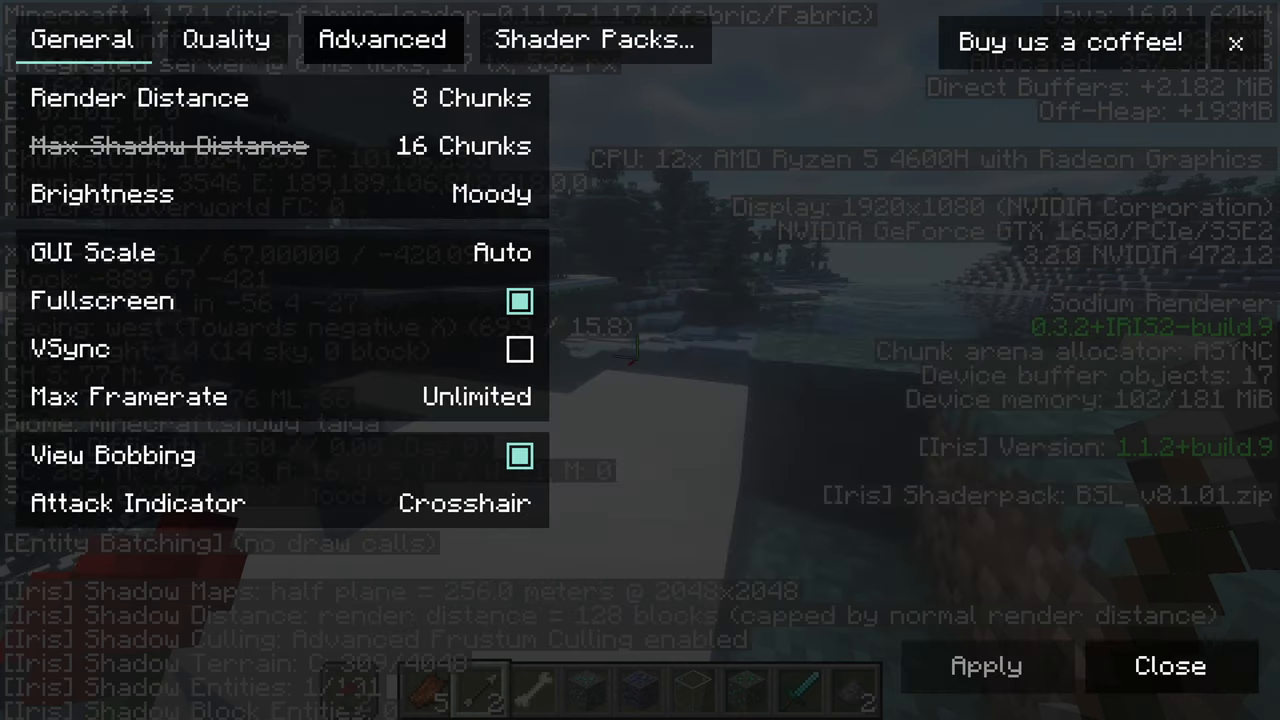
left_click(595, 39)
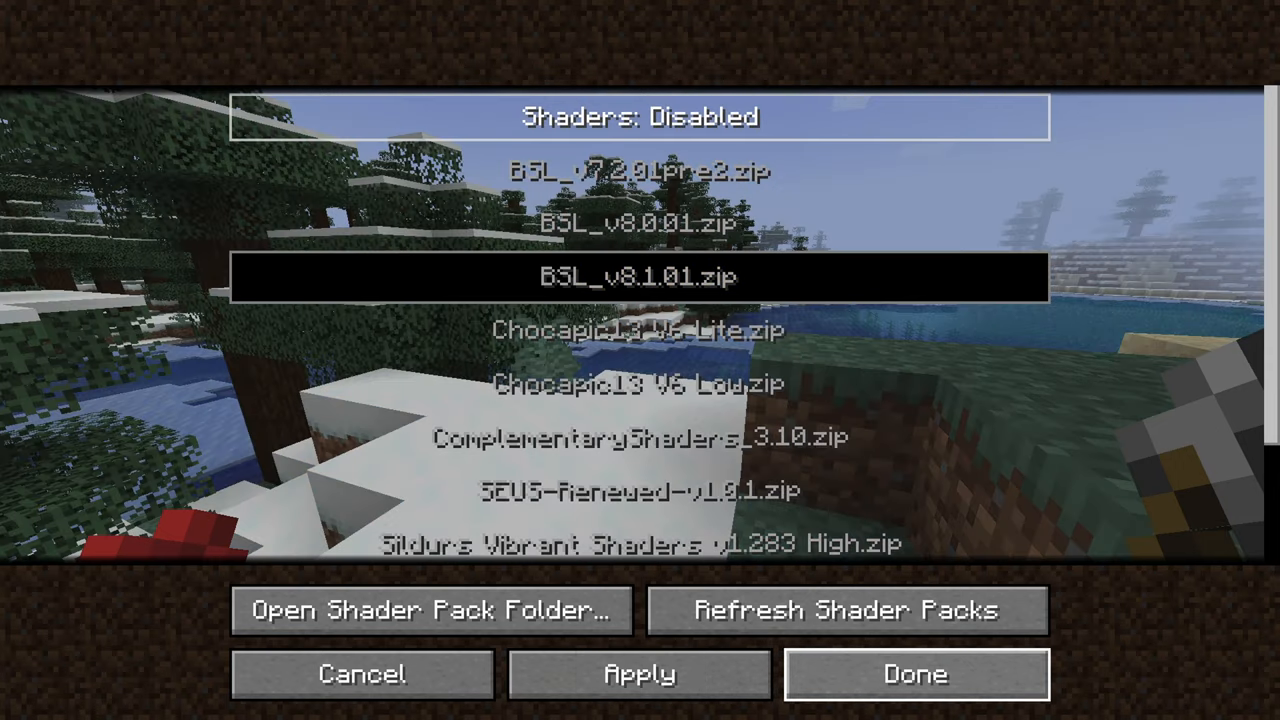
left_click(915, 674)
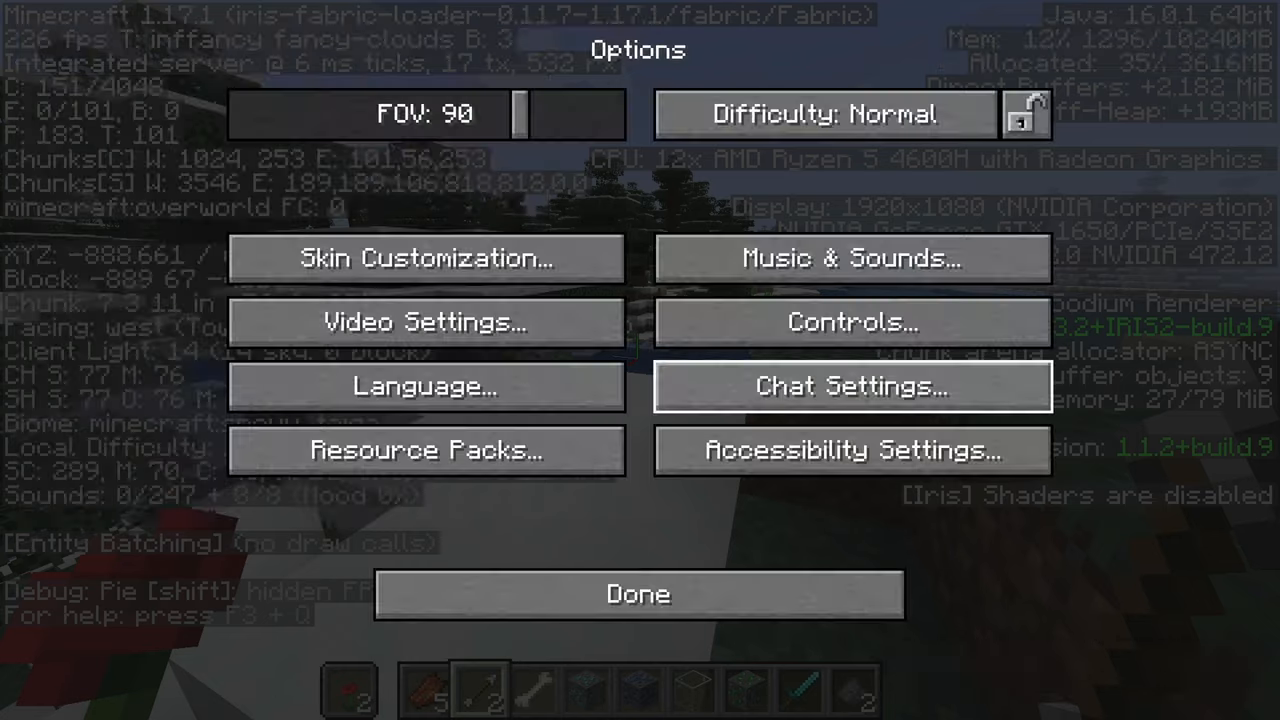
left_click(637, 594)
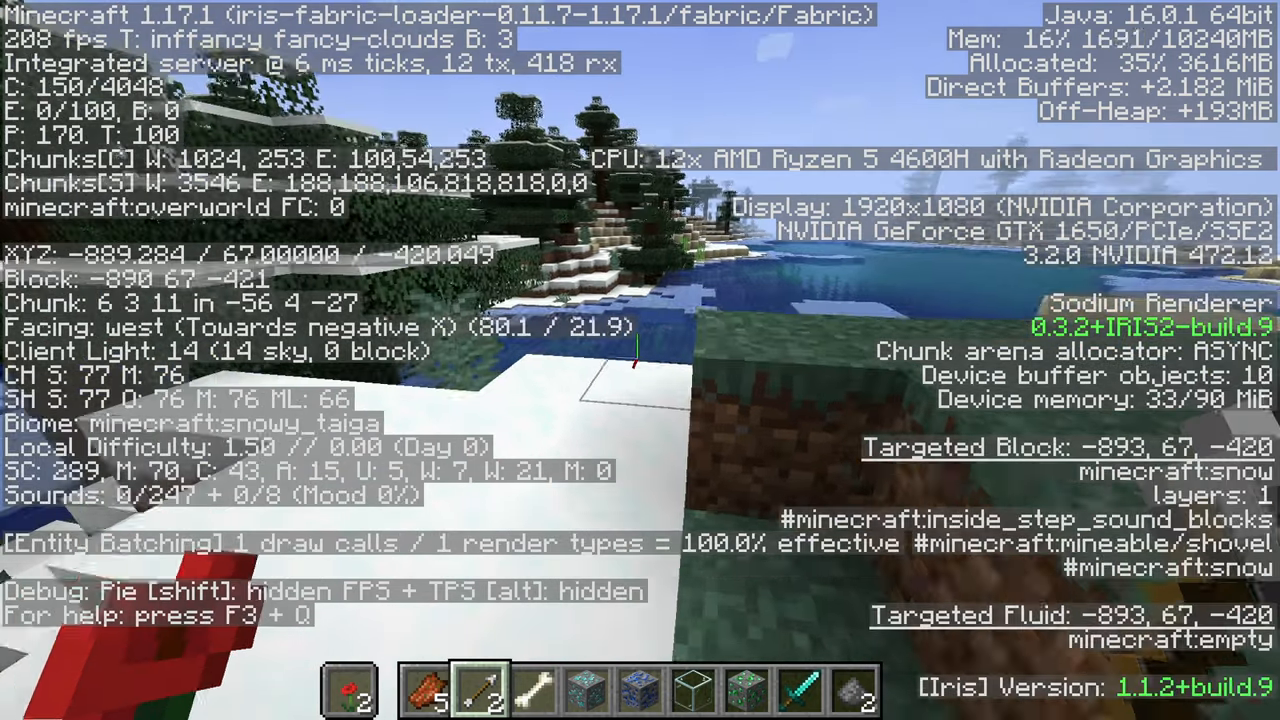
mouse_move(640, 360)
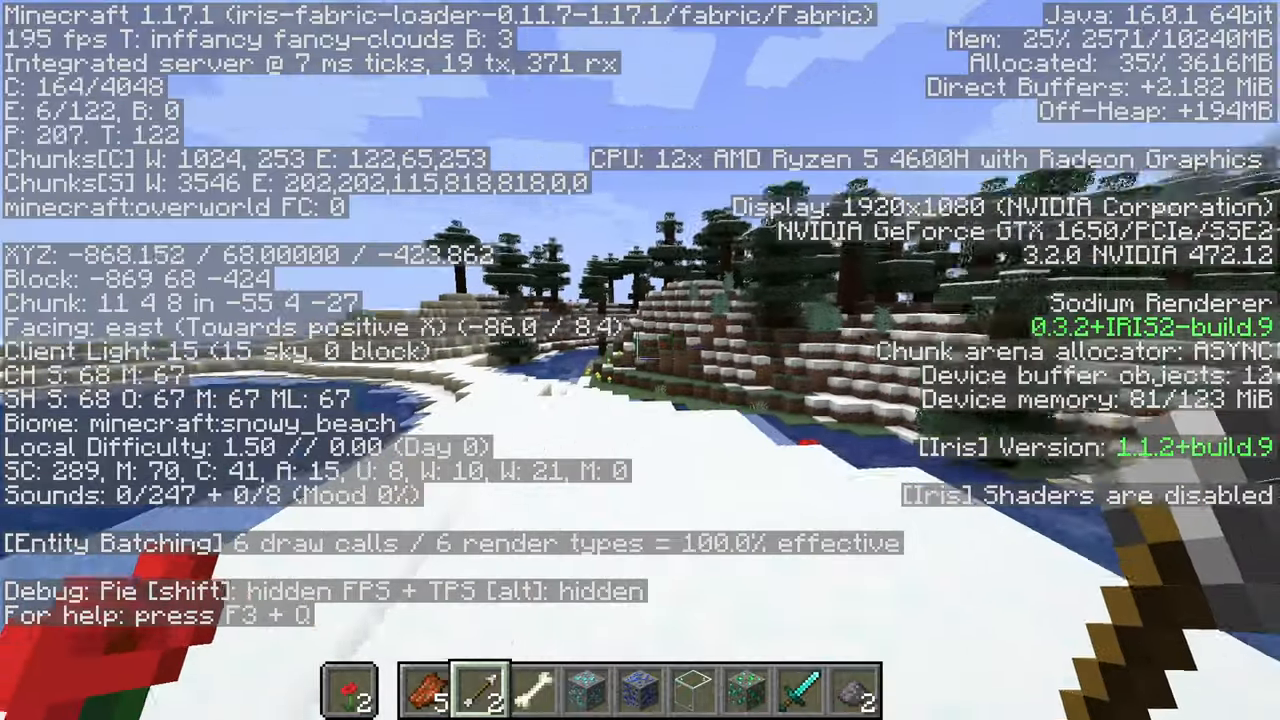
mouse_move(640, 360)
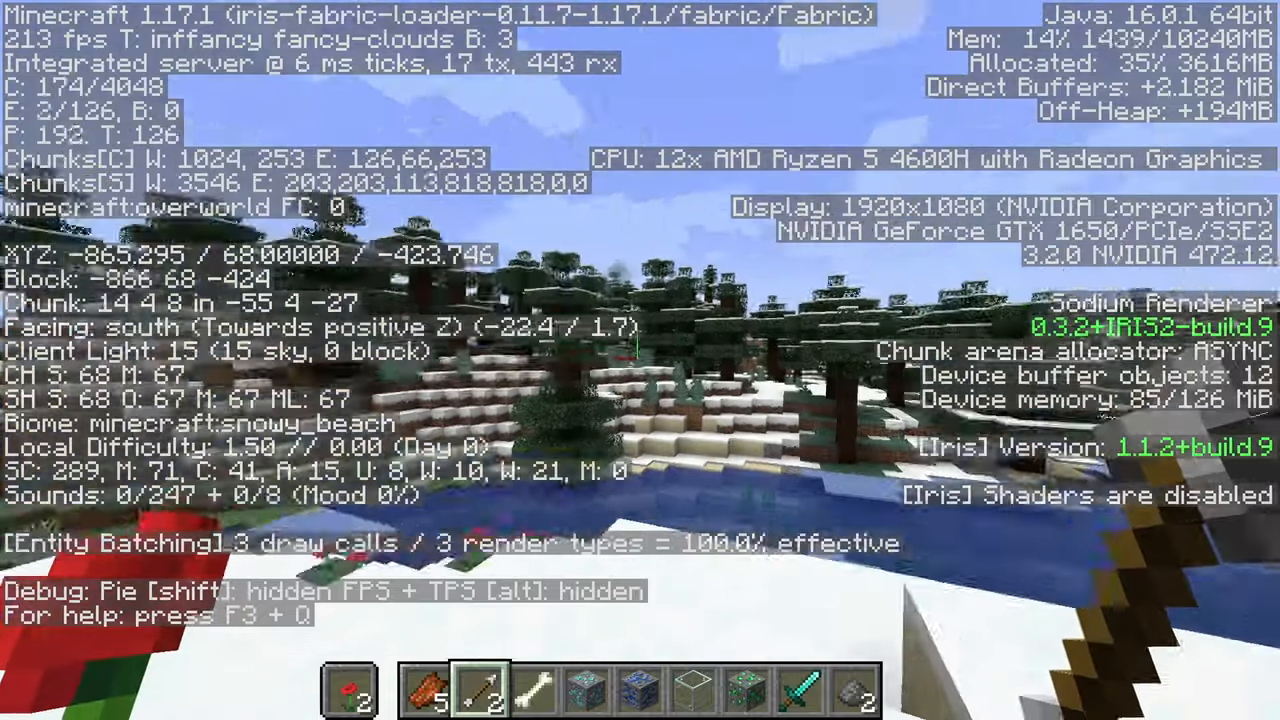
mouse_move(640, 360)
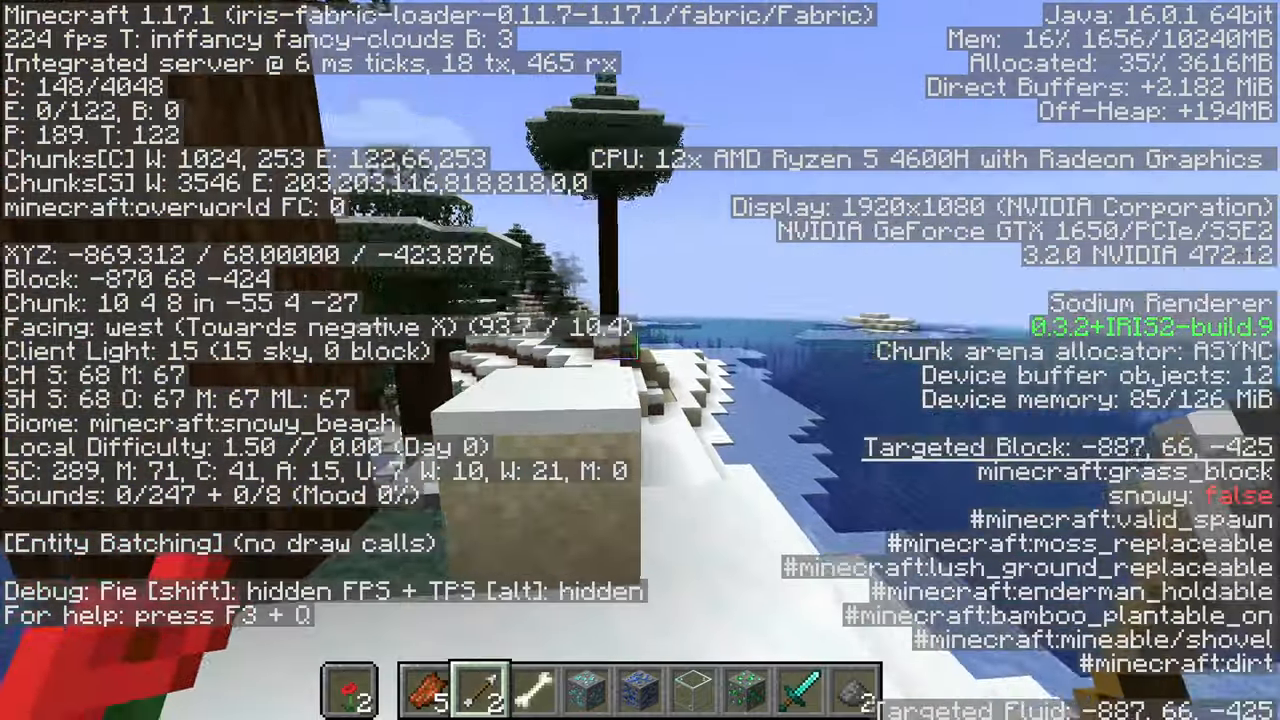
mouse_move(640, 360)
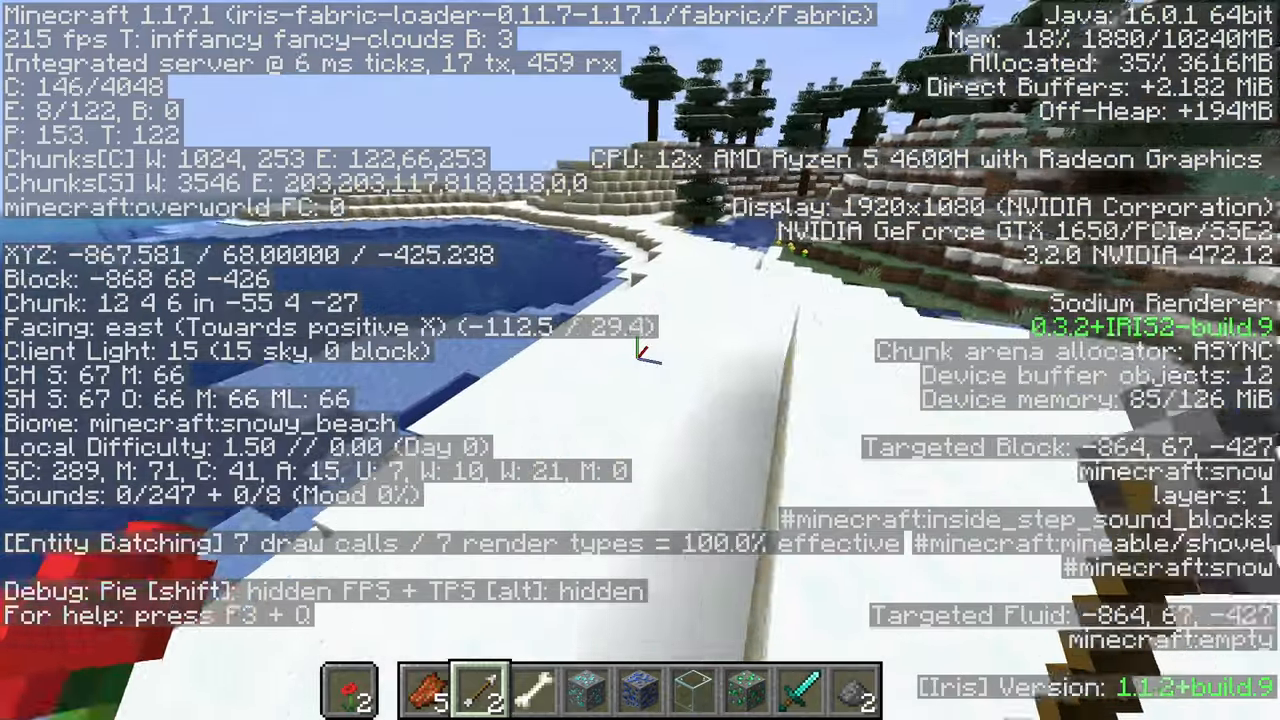